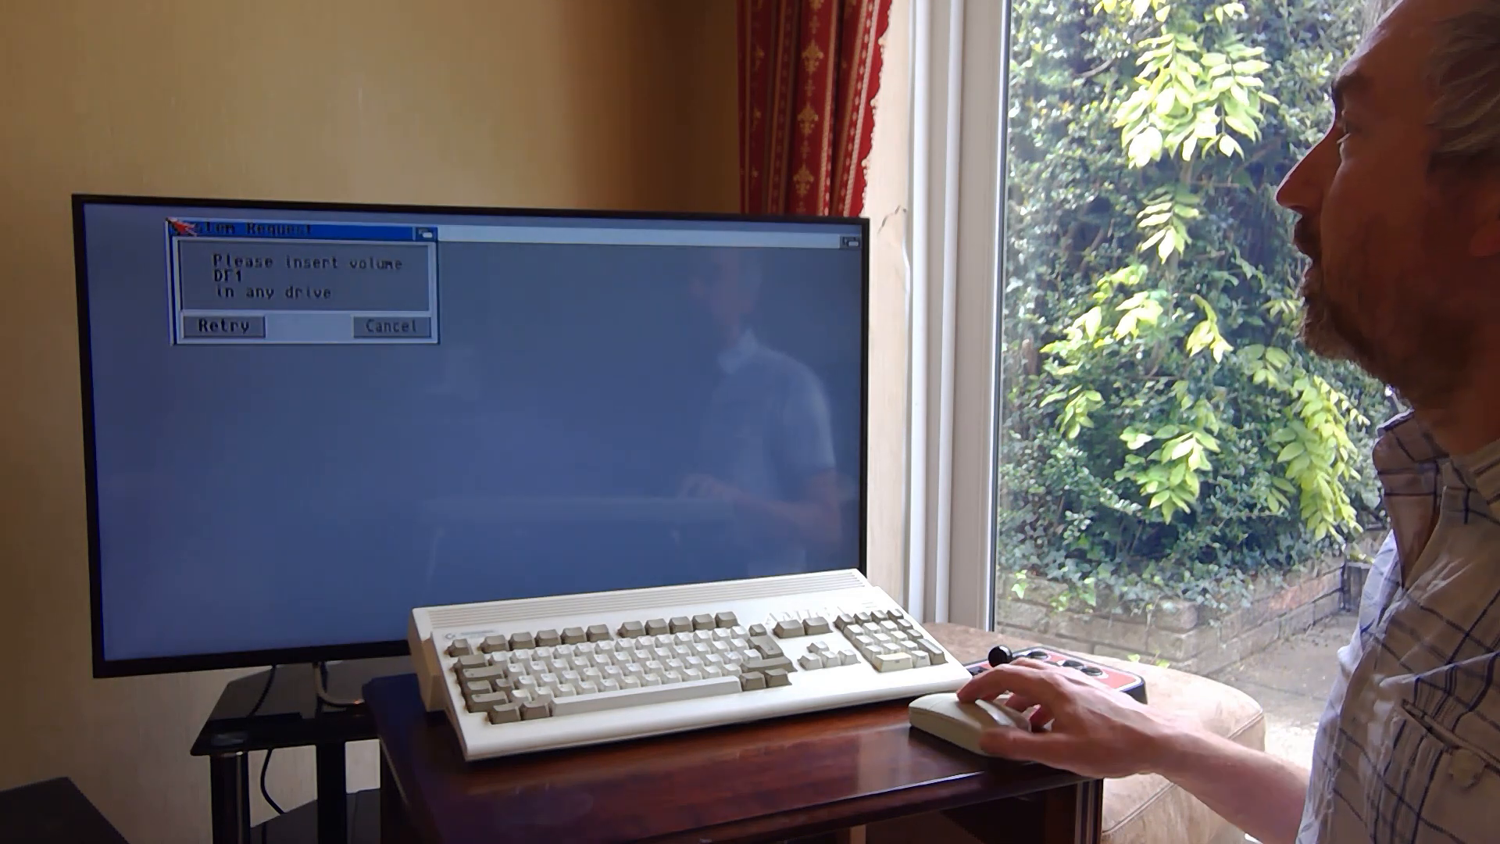
Cancel the System Request to insert volume DF1, leaving an empty Workbench screen.
{"action": "left_click", "coordinate": [392, 327]}
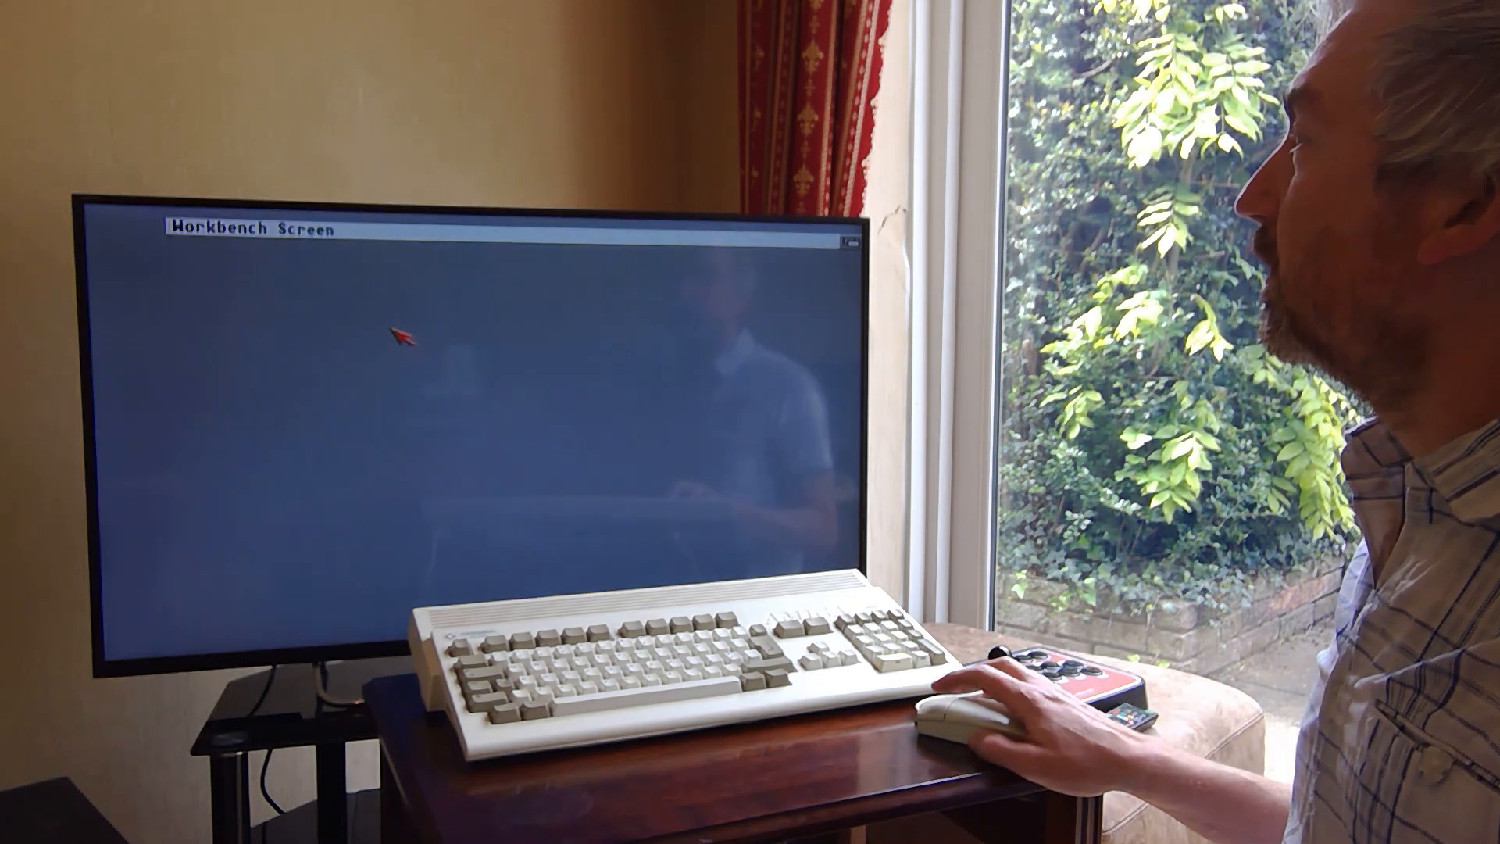